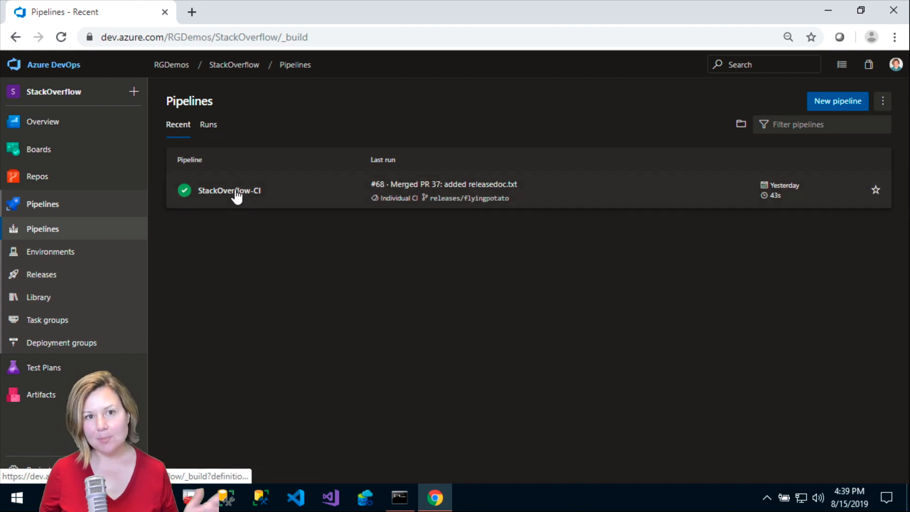
mouse_move(243, 258)
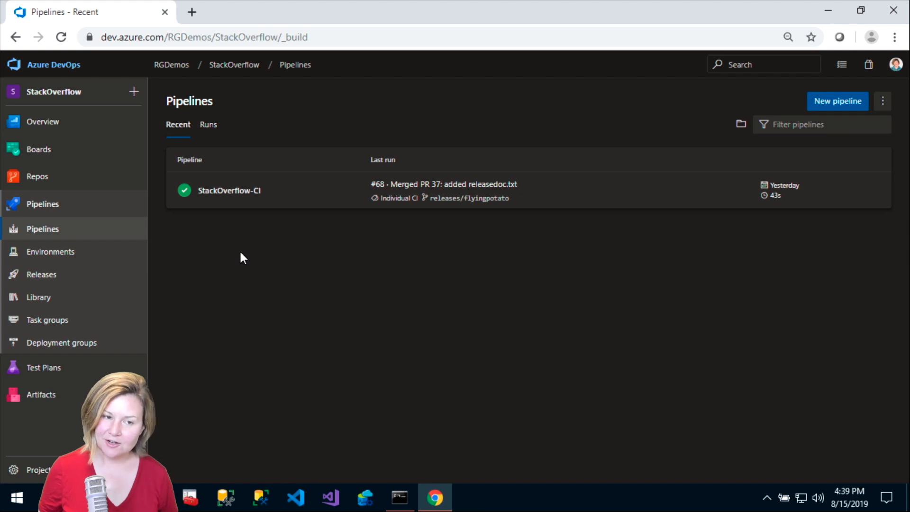
mouse_move(243, 245)
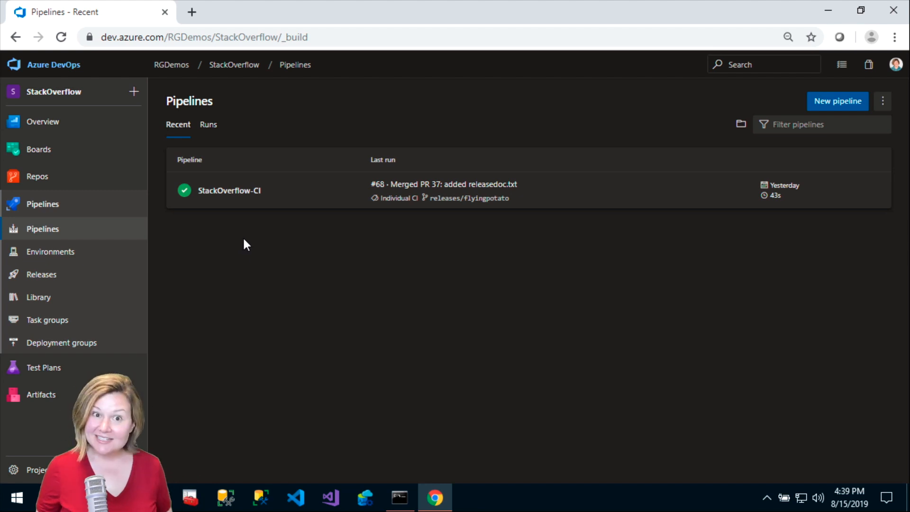
mouse_move(246, 234)
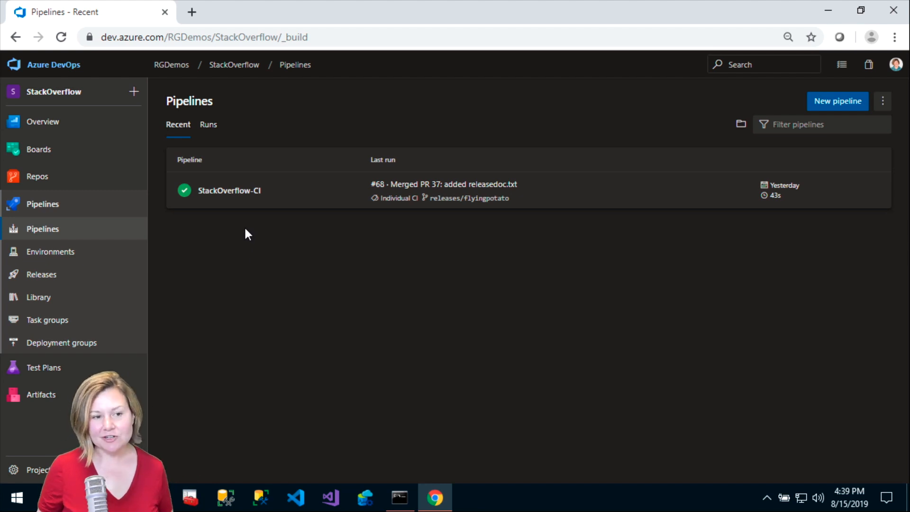
Step: Open StackOverflow-CI from the Recent pipelines list to see runs #68 back to #60
left_click(229, 190)
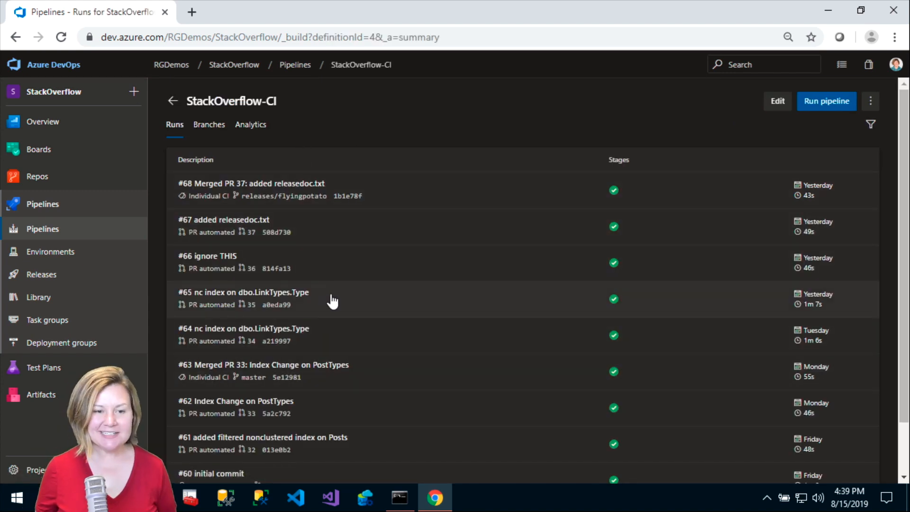
mouse_move(778, 101)
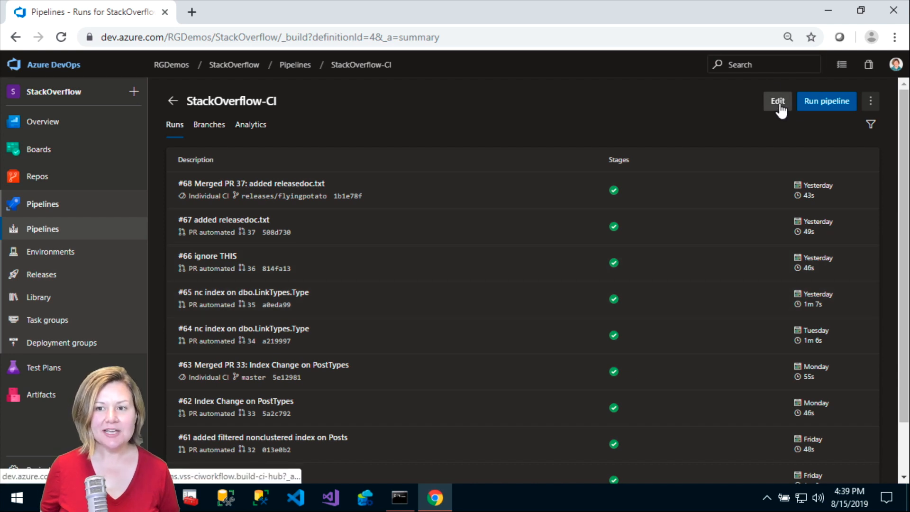
Step: Edit StackOverflow-CI and show its Triggers, with master and releases/* branch filters
left_click(776, 101)
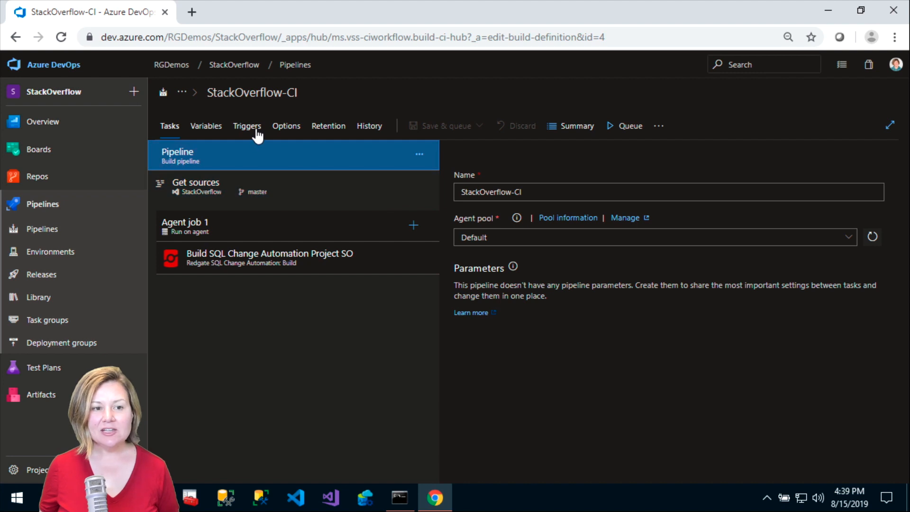
left_click(246, 125)
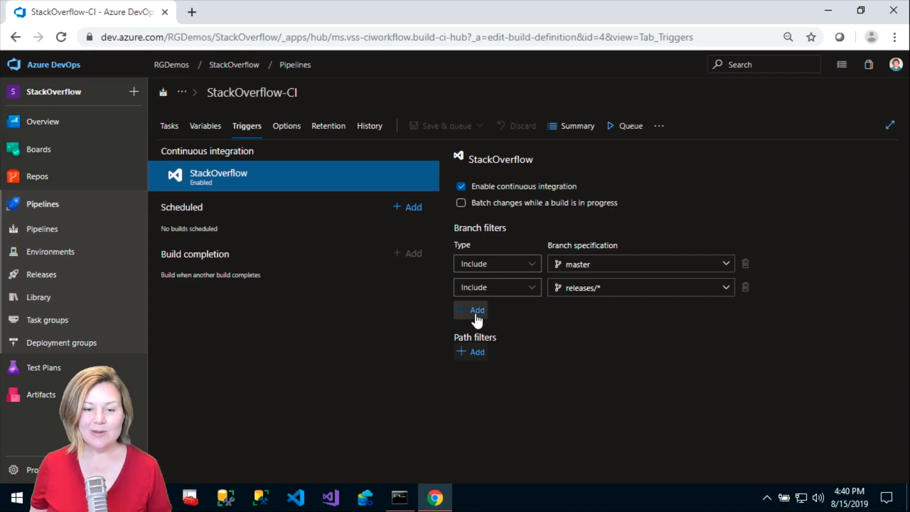
Step: Add a third include branch filter set to releases/flyingpotato, then reopen its branch choices
left_click(476, 310)
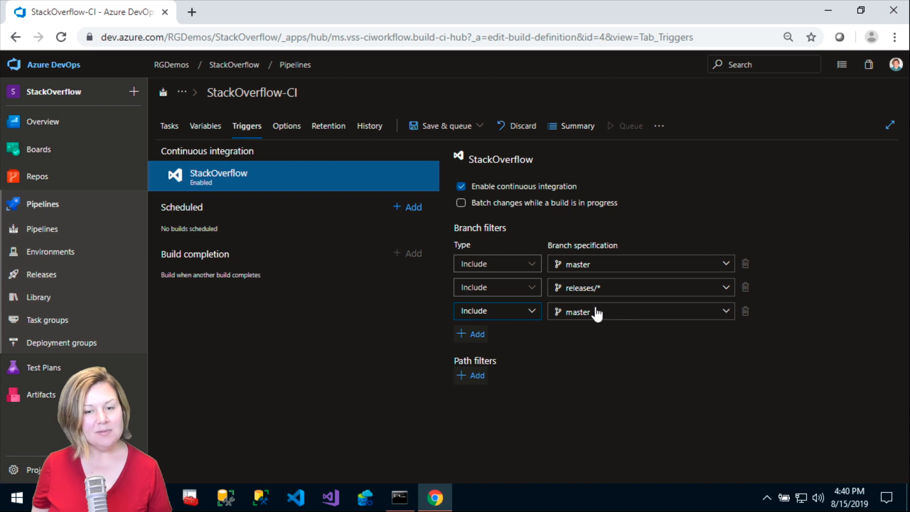
left_click(725, 312)
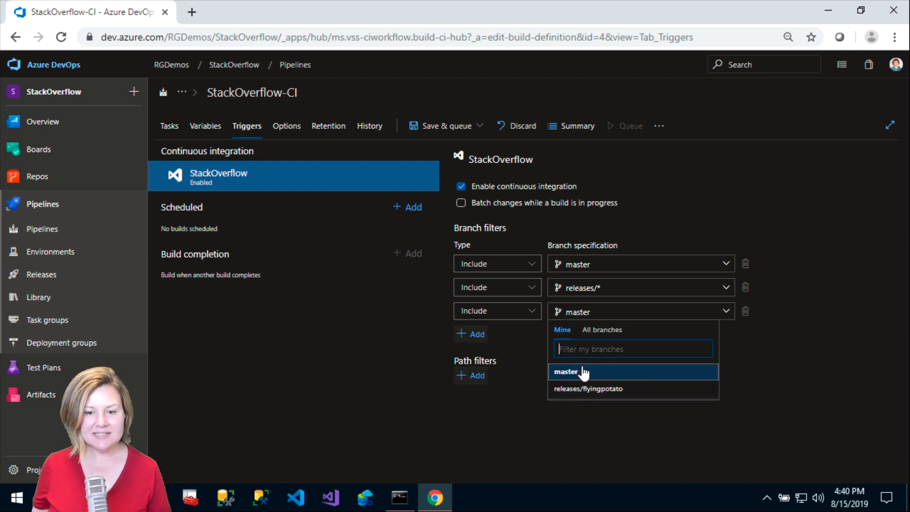
left_click(588, 389)
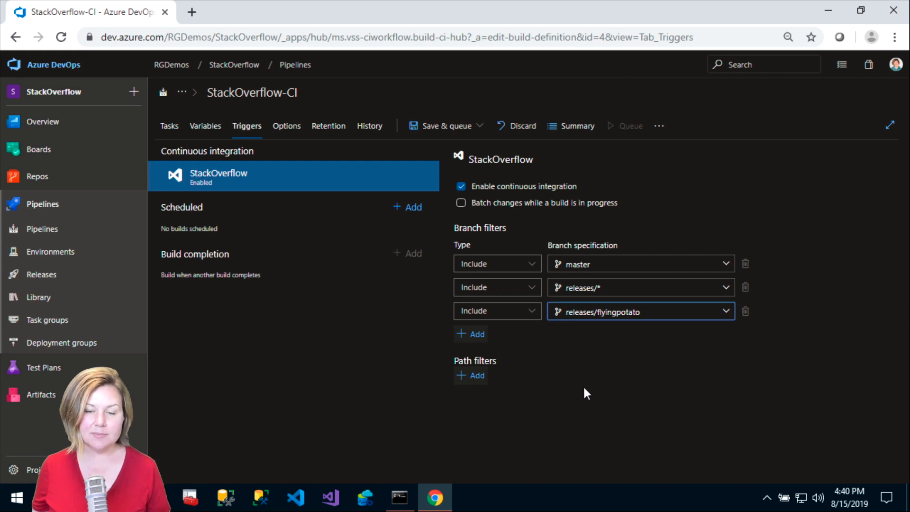
mouse_move(634, 309)
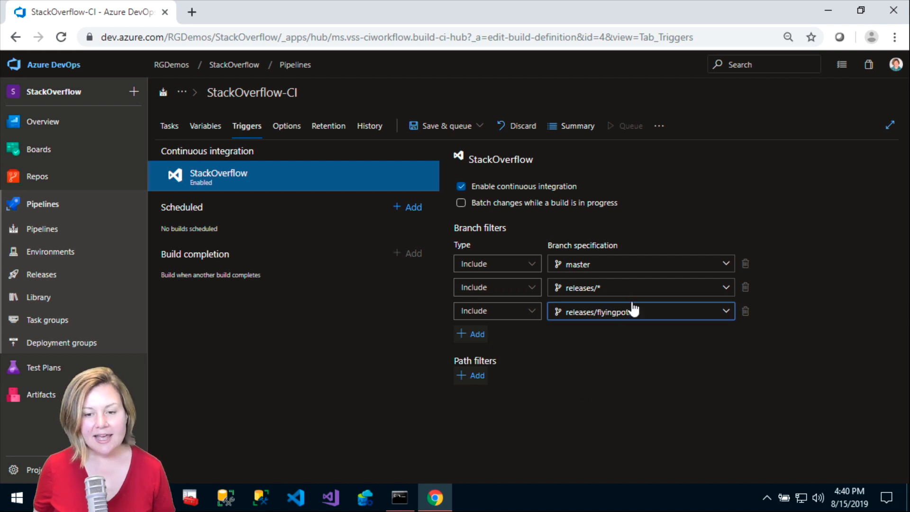
mouse_move(627, 312)
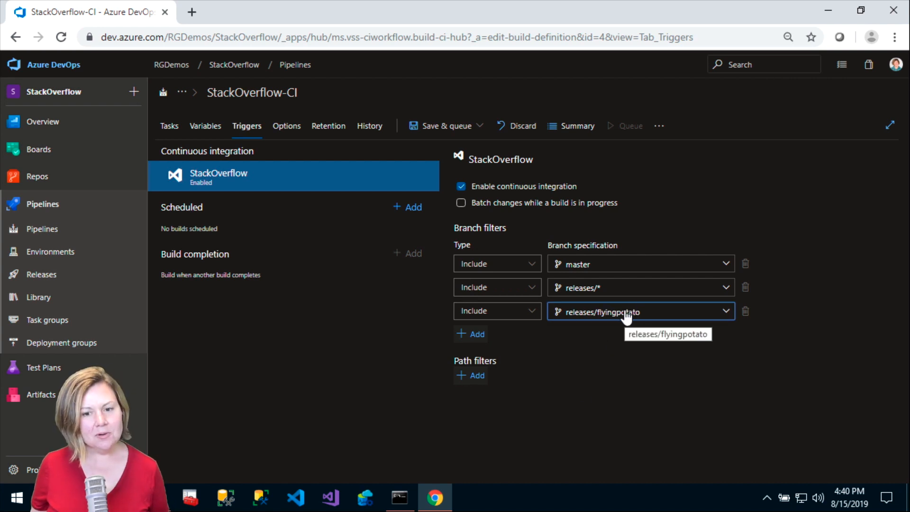
left_click(639, 311)
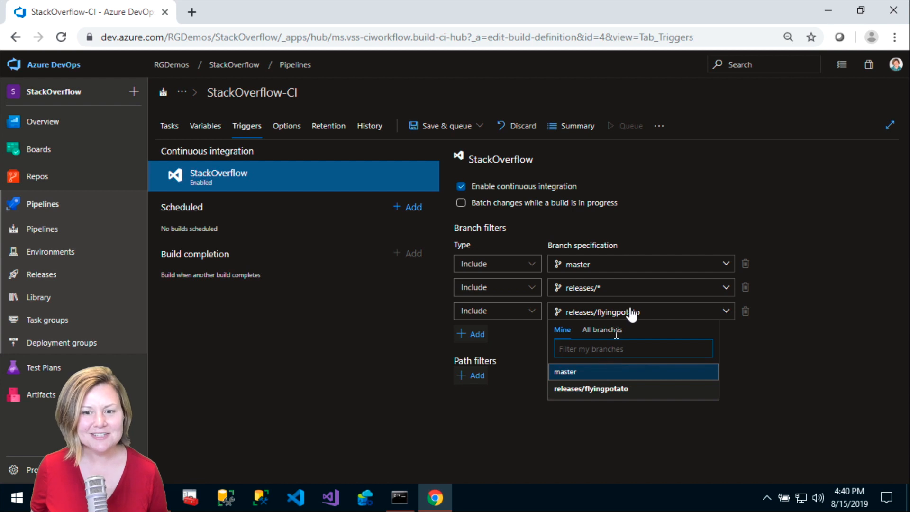
left_click(592, 389)
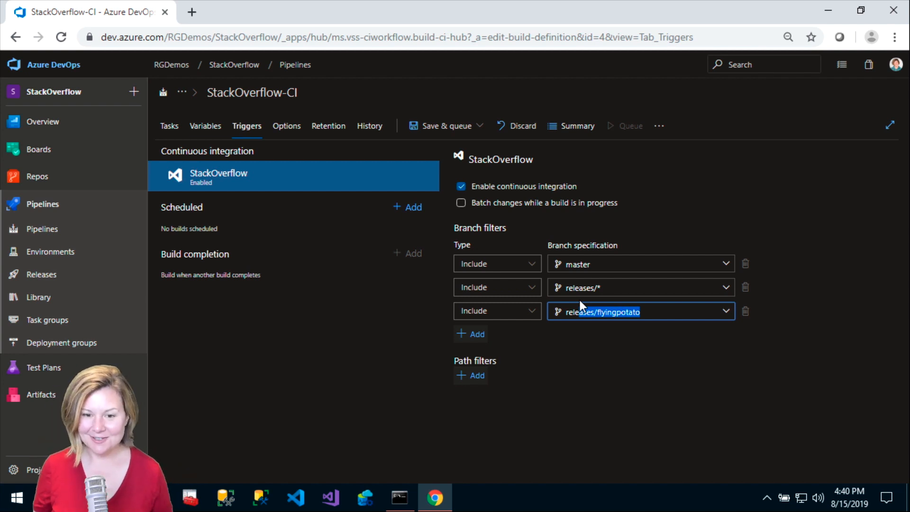
mouse_move(618, 304)
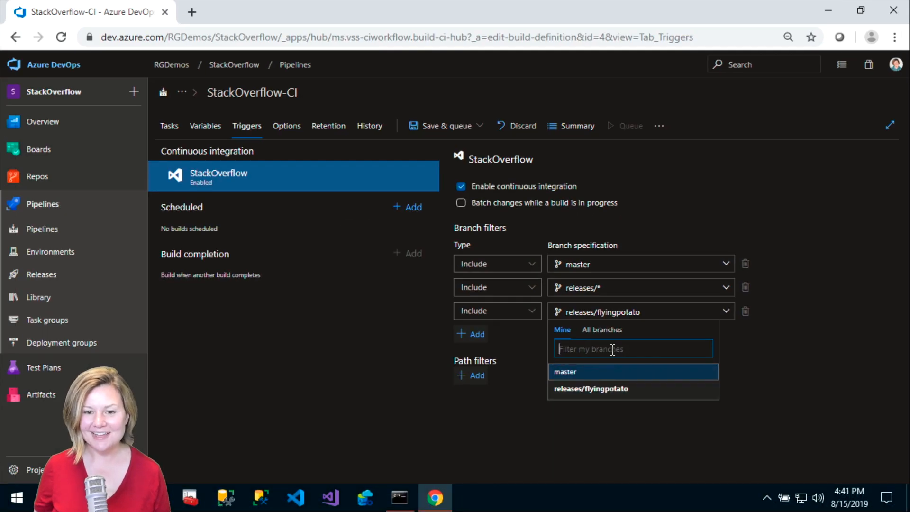
Step: Enter releases/* as the branch filter and delete the redundant third filter row
type("releases/*")
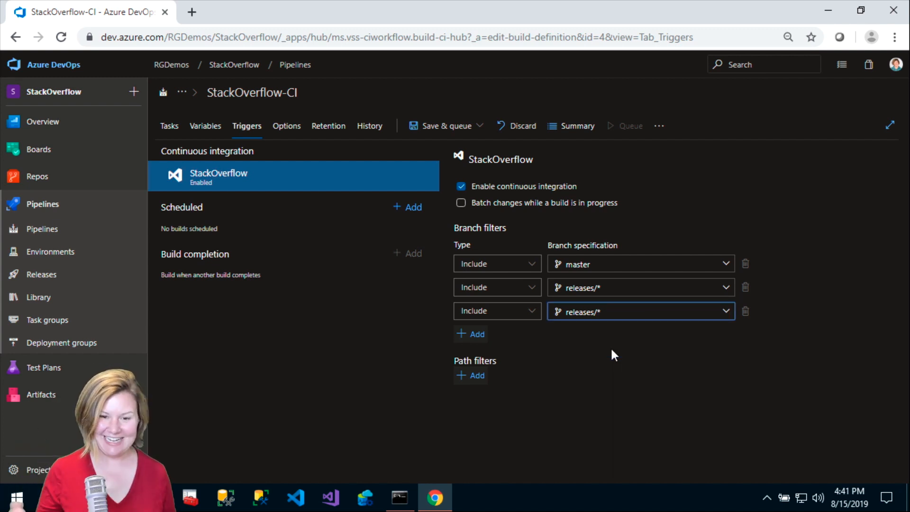
mouse_move(521, 346)
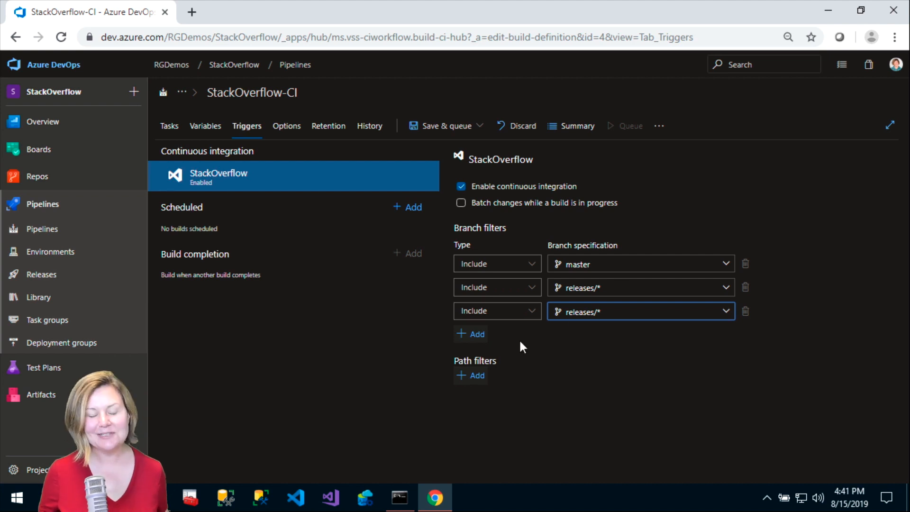
mouse_move(680, 333)
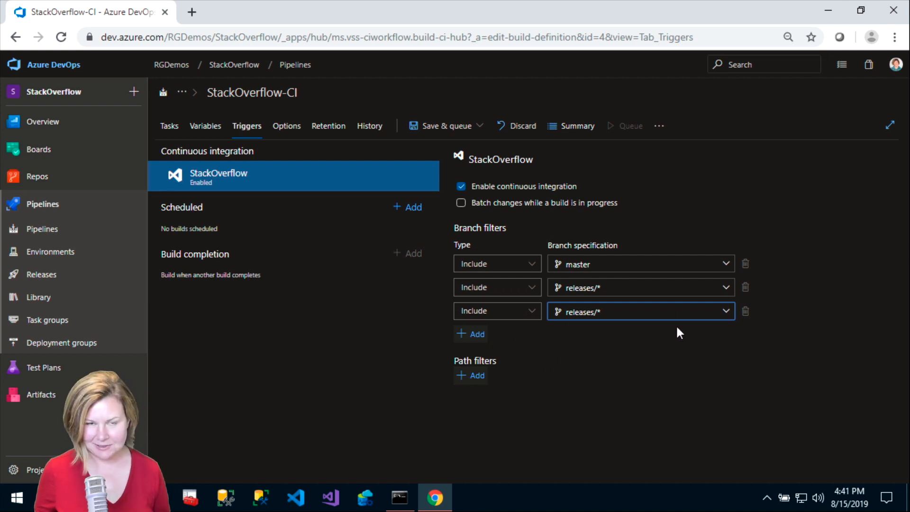
mouse_move(747, 311)
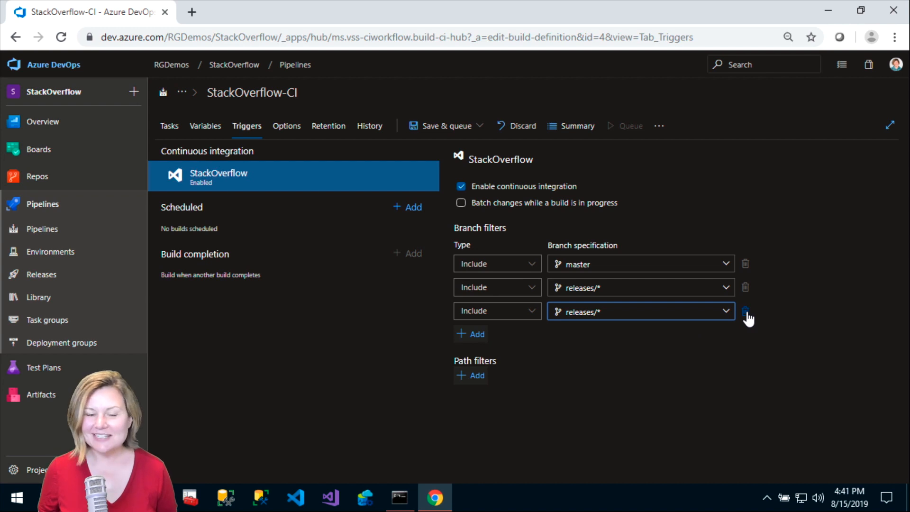
left_click(746, 312)
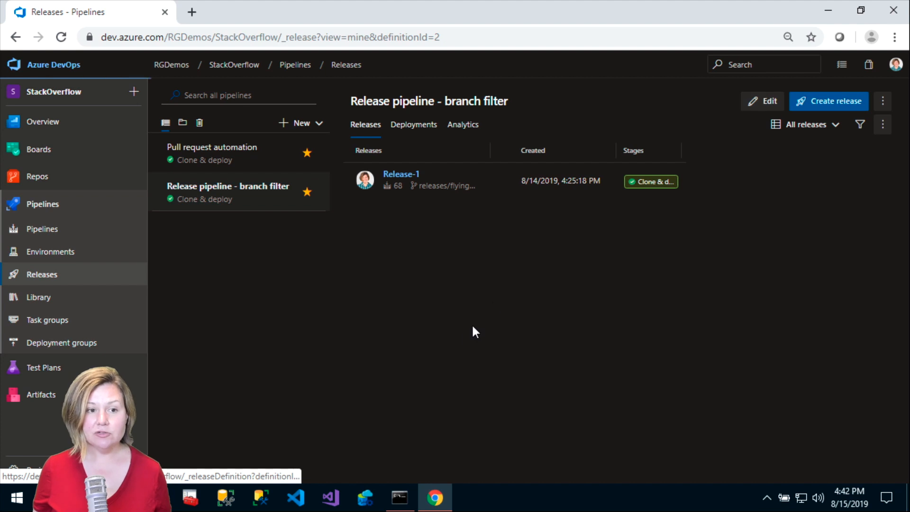
Step: Edit 'Release pipeline - branch filter', showing its StackOverflow-CI artifact and Clone & deploy stage
left_click(763, 100)
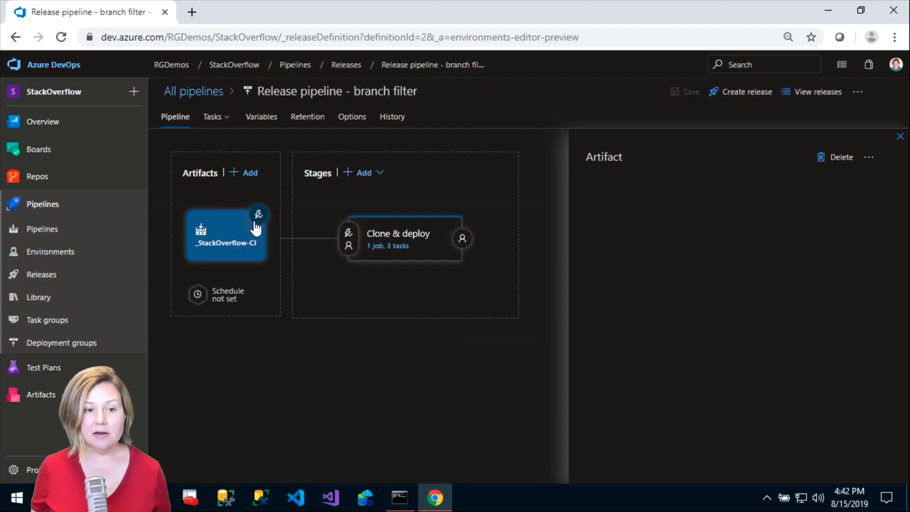
Step: Check the artifact's continuous deployment trigger filters on releases/*, then switch to PowerShell
left_click(259, 214)
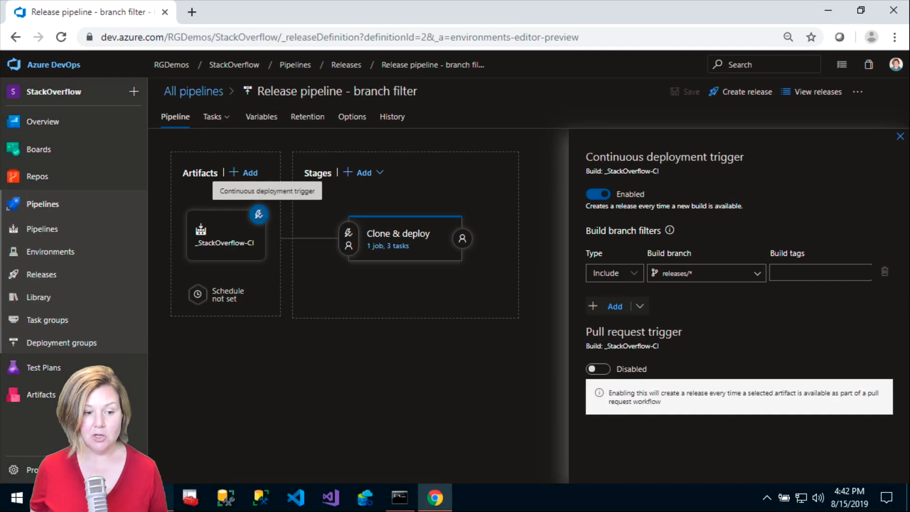
left_click(399, 497)
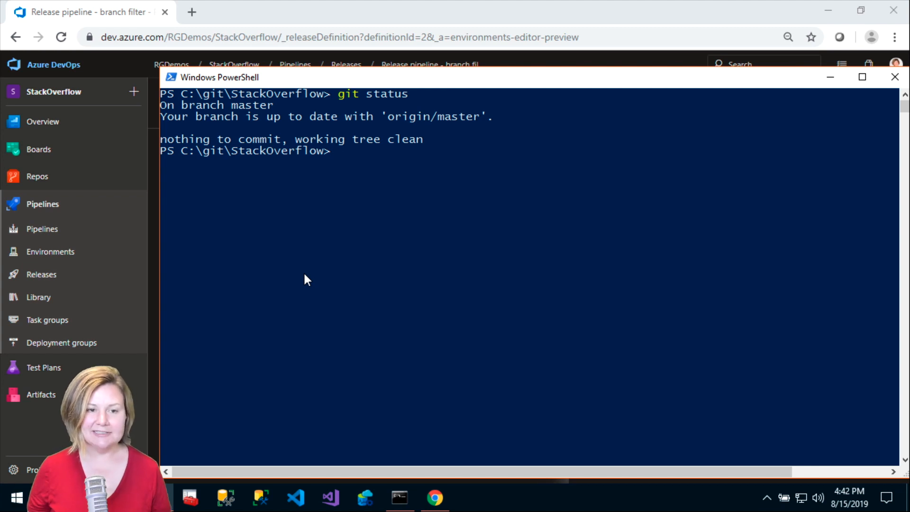
Step: Create branch releases/supercorgi with git checkout -b and push it upstream to origin
type("git checkout -b")
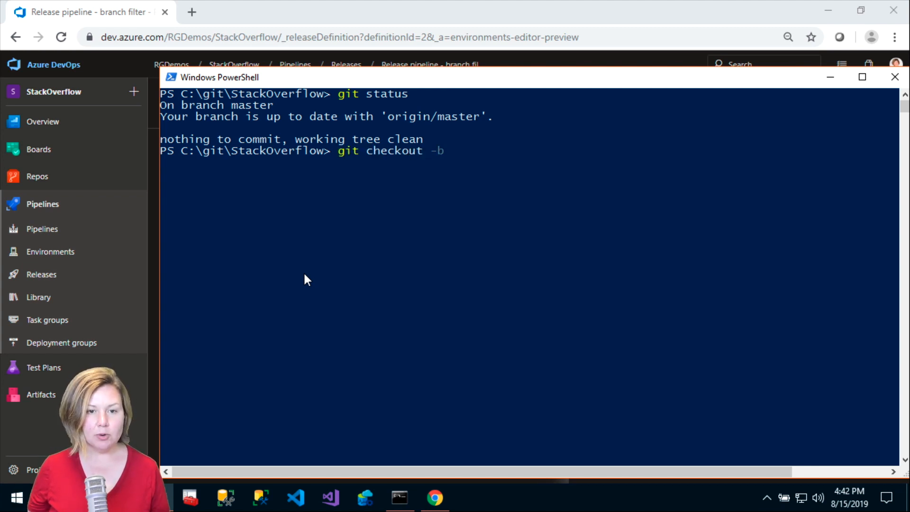
type("releases/supercor")
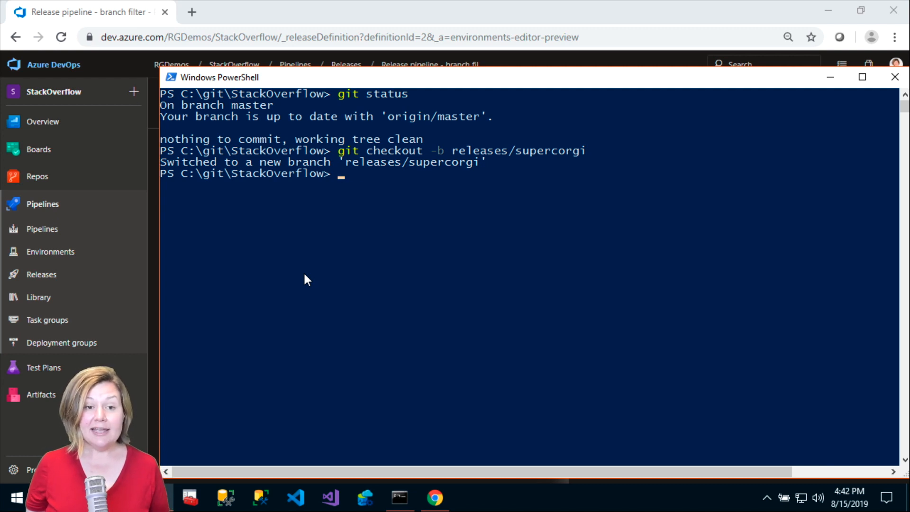
type("git push")
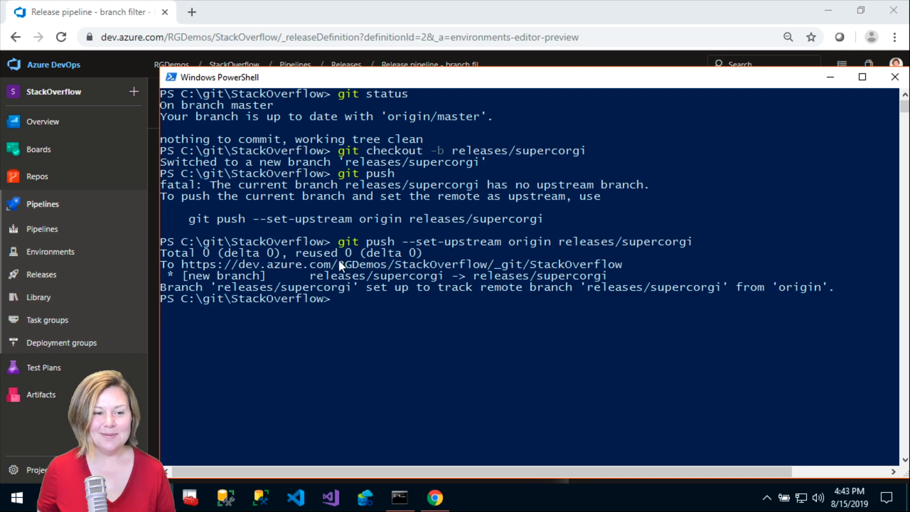
mouse_move(108, 204)
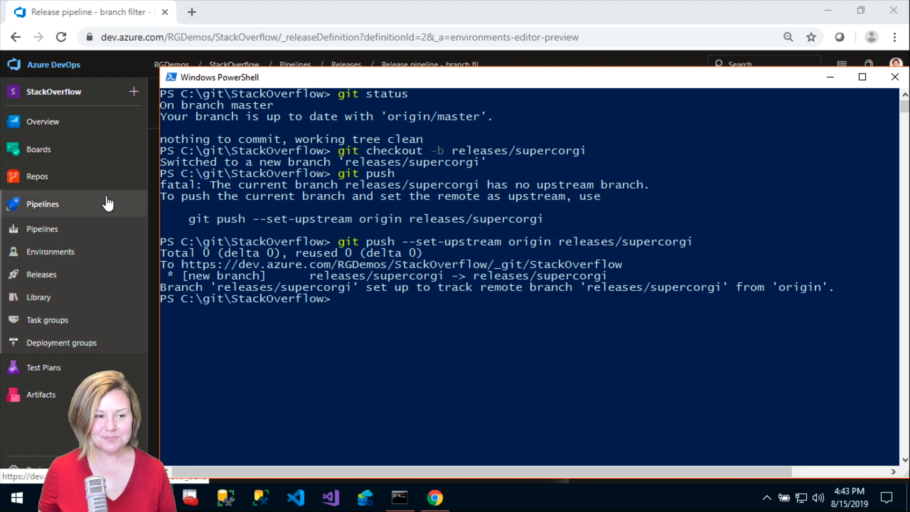
Step: Open StackOverflow-CI run #69 for releases/supercorgi from the Pipelines list
left_click(42, 204)
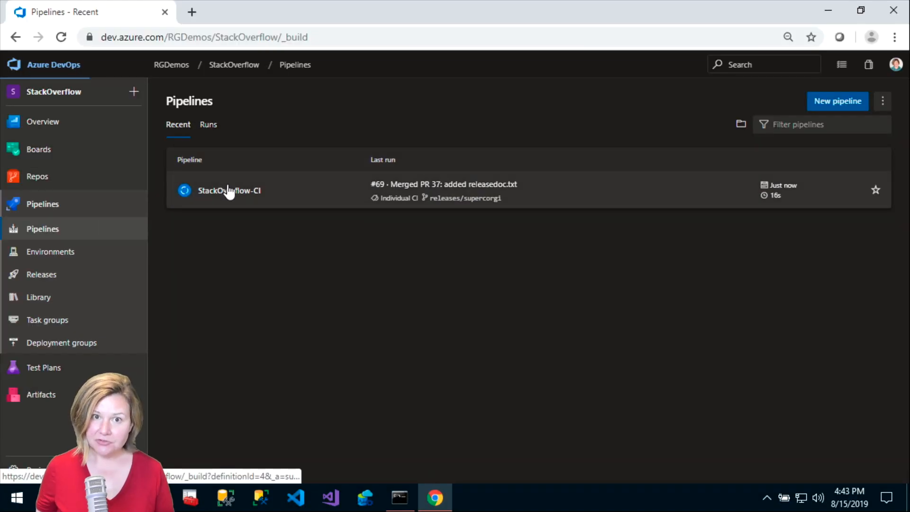
left_click(228, 191)
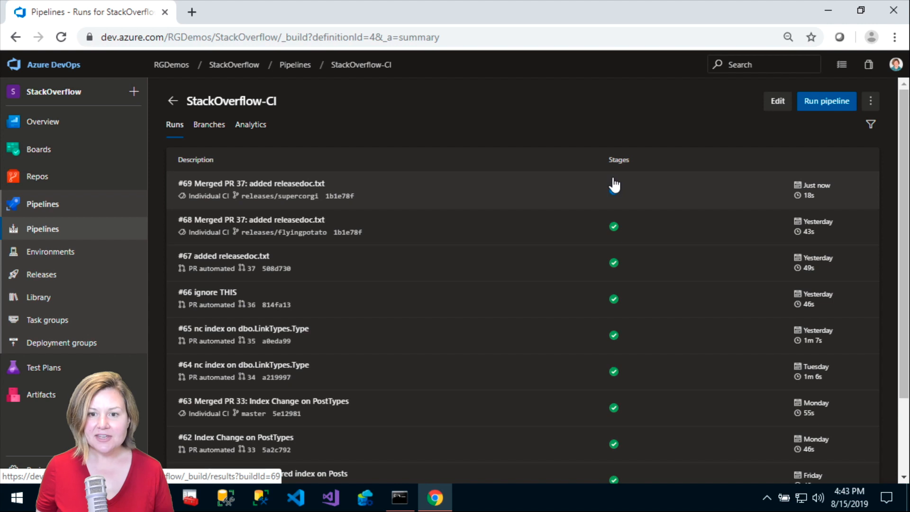
left_click(251, 184)
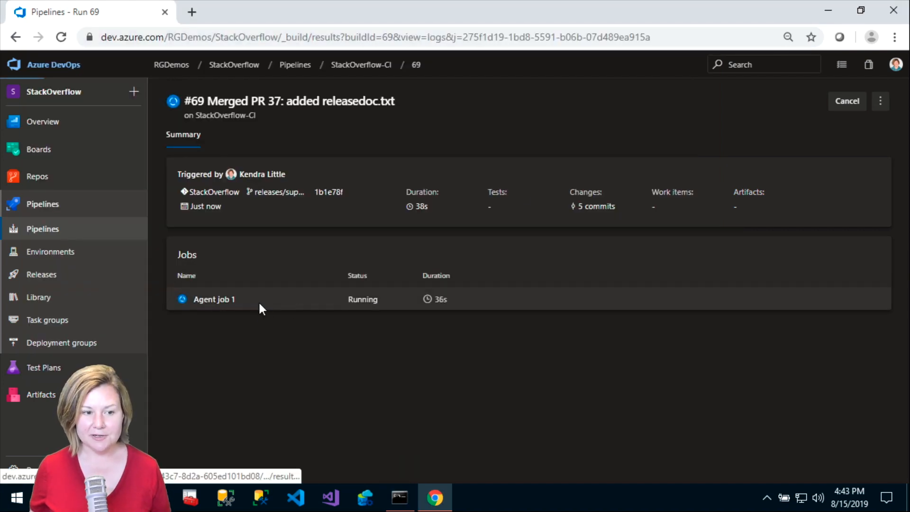
Step: Review Agent job 1 logs for run #69, then go to the Releases page
left_click(215, 300)
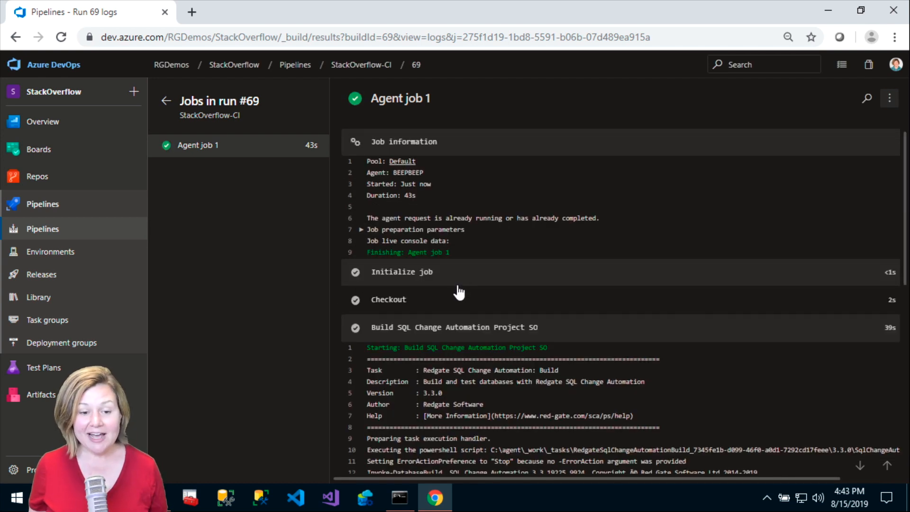
scroll("down", 3)
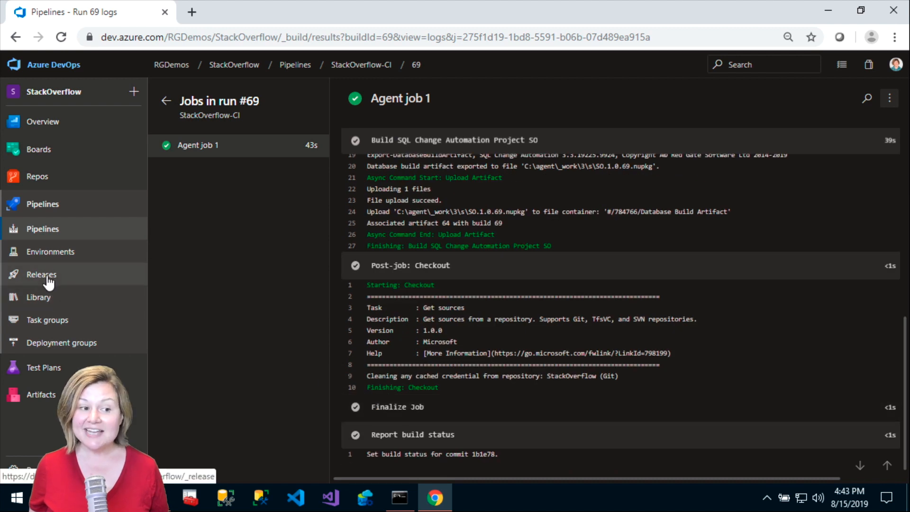
left_click(41, 274)
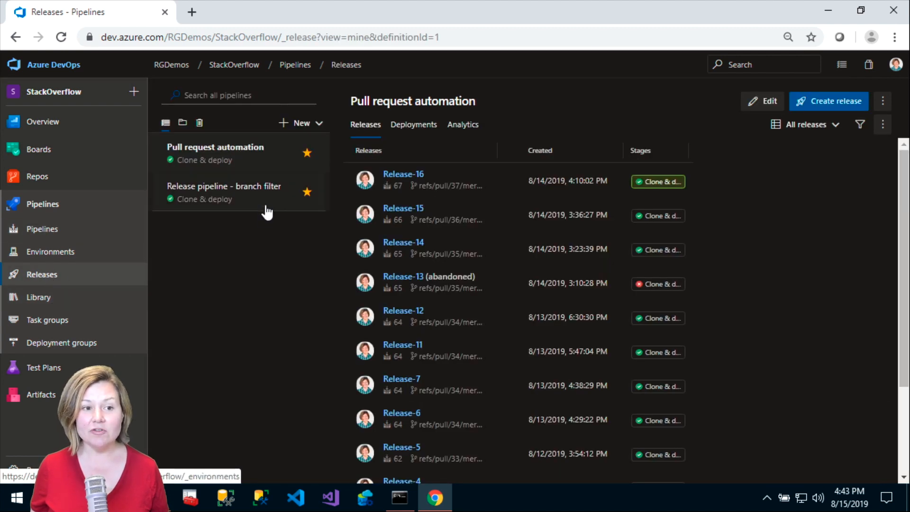
Step: Open Release-2 of 'Release pipeline - branch filter', deploying releases/supercorgi build 69
left_click(228, 192)
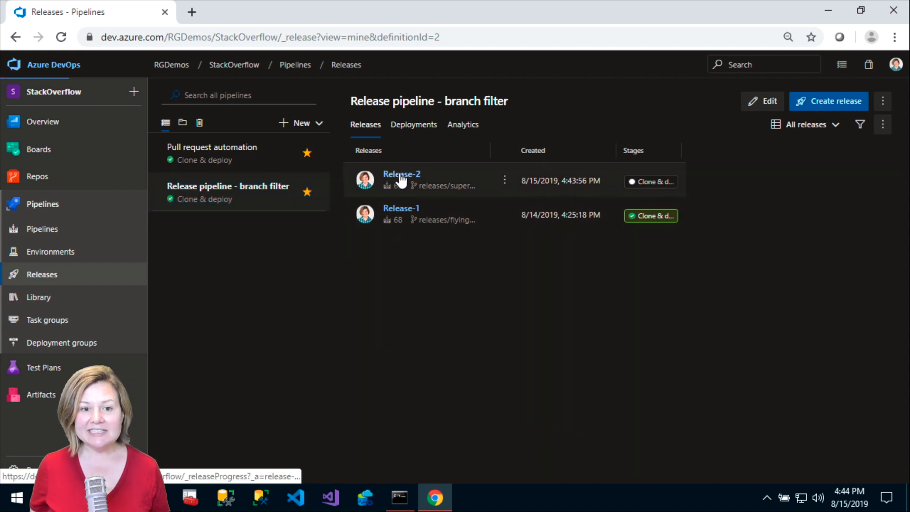
left_click(401, 173)
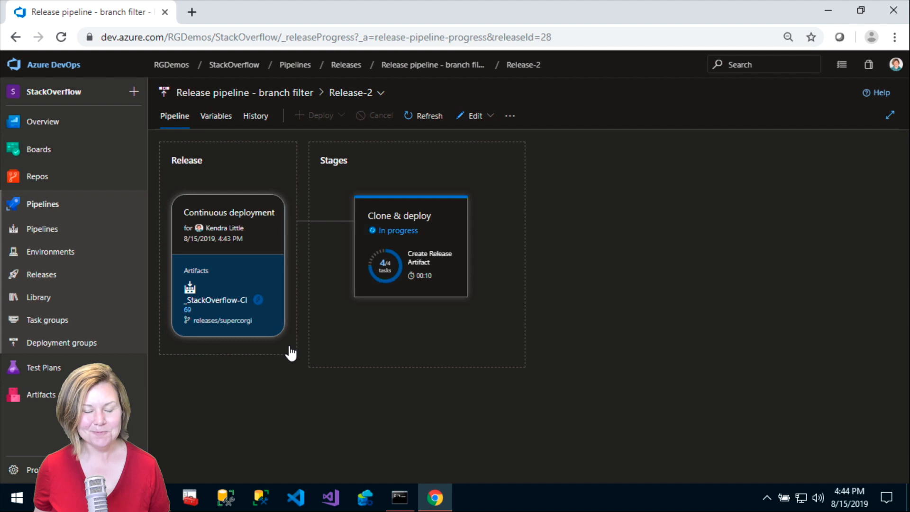
mouse_move(276, 301)
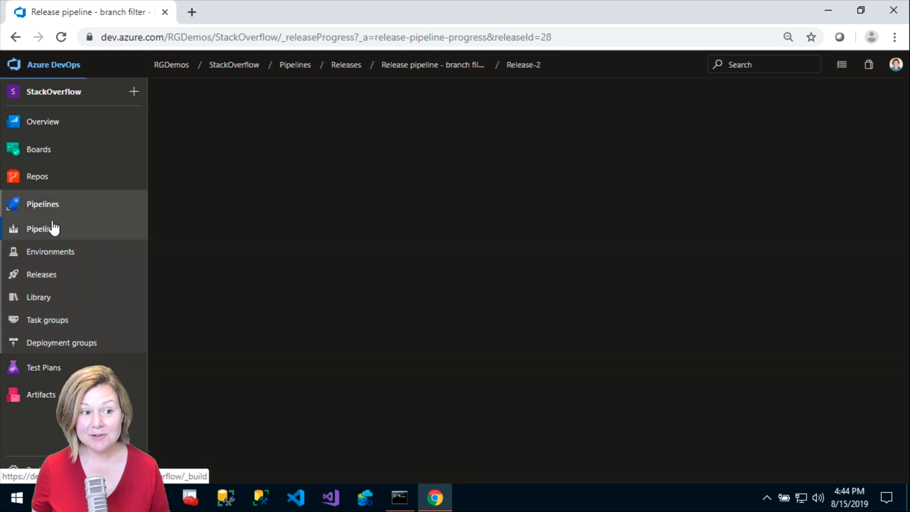
Step: Open StackOverflow-CI's edit Triggers view and expand the releases/* branch filter dropdown
left_click(43, 228)
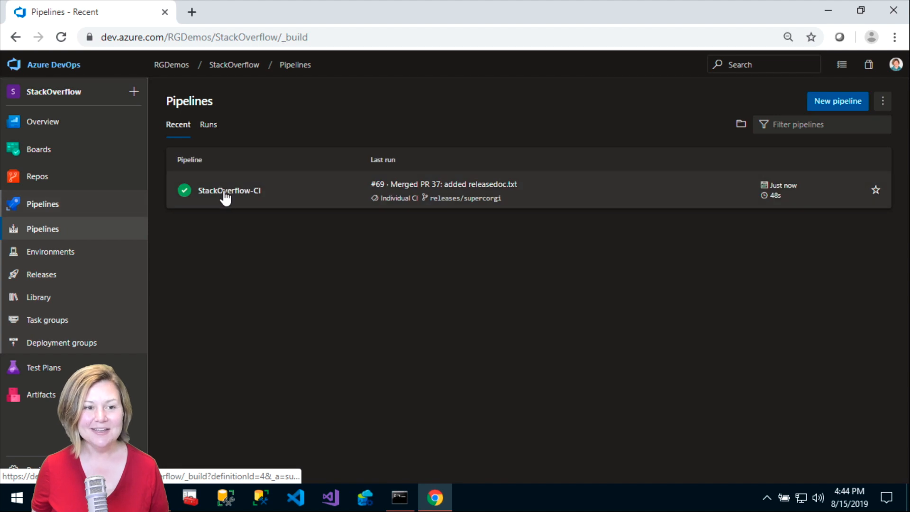
left_click(229, 190)
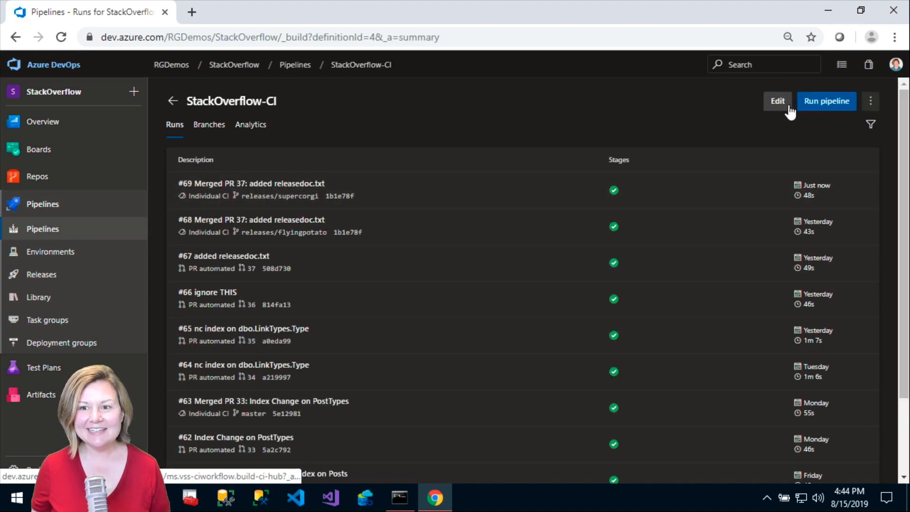
left_click(777, 101)
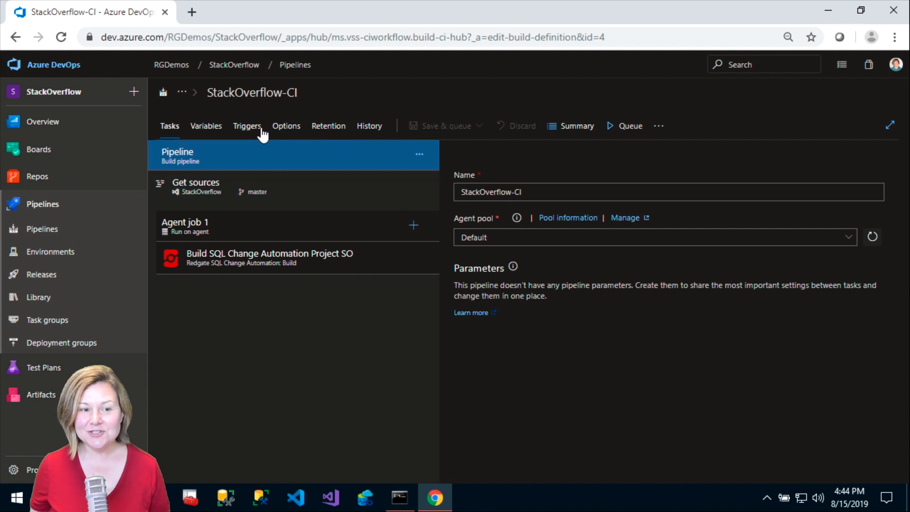
left_click(246, 126)
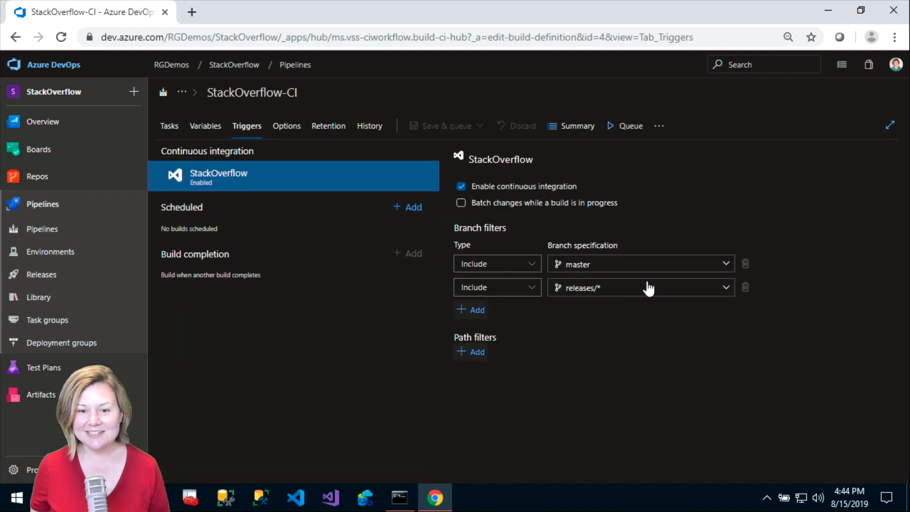
left_click(725, 287)
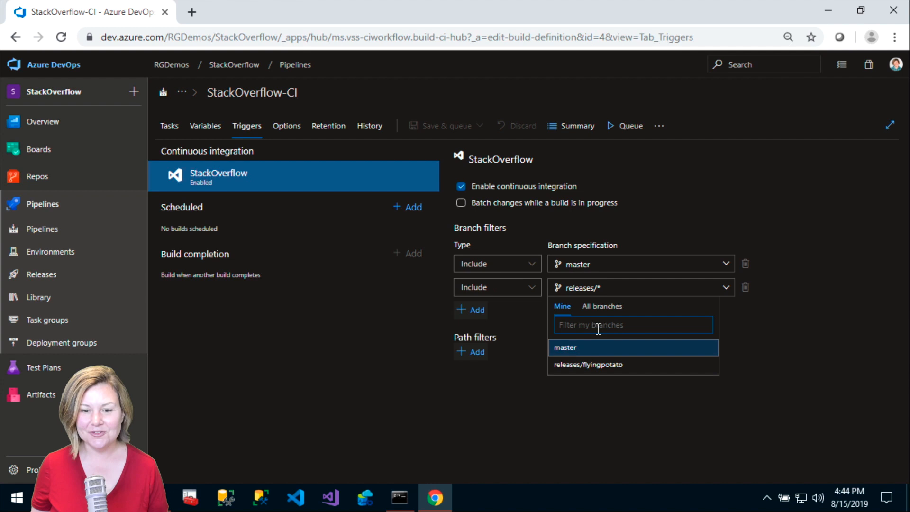
mouse_move(602, 306)
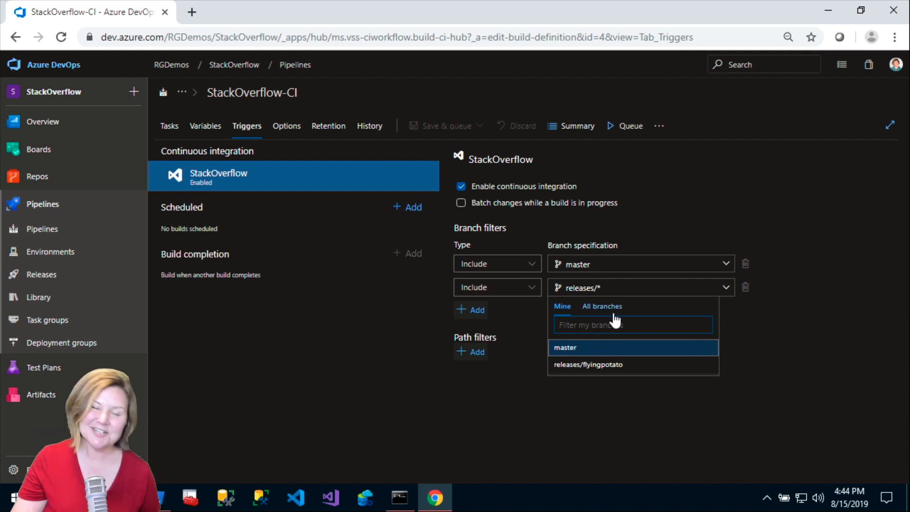